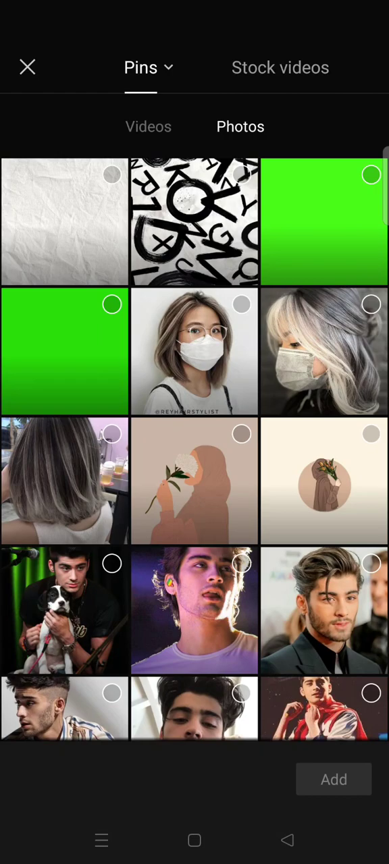
Step: Crop the white-shirt profile photo overlay to a 1:1 square
scroll("down", 3)
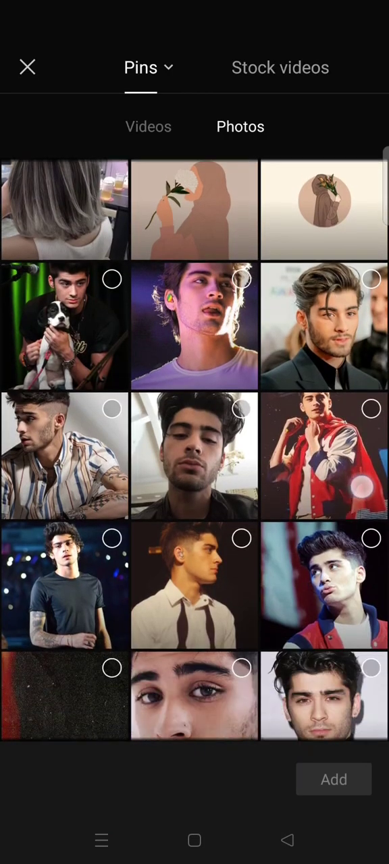
scroll("down", 3)
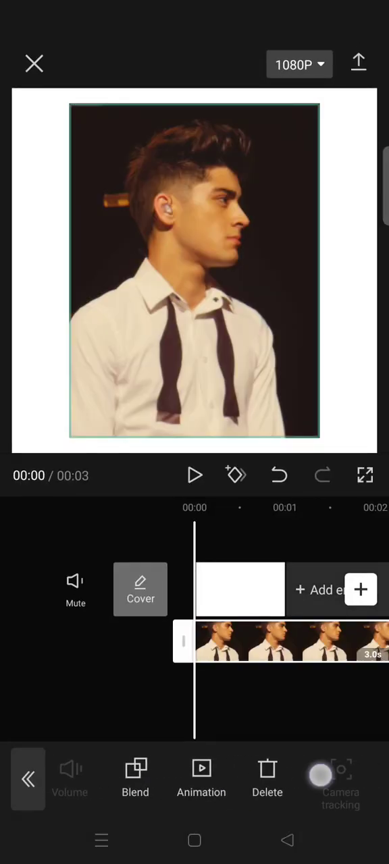
scroll("left", 3)
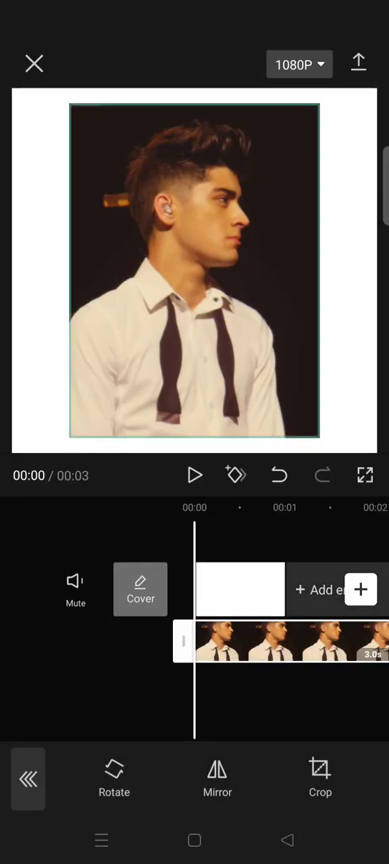
left_click(320, 778)
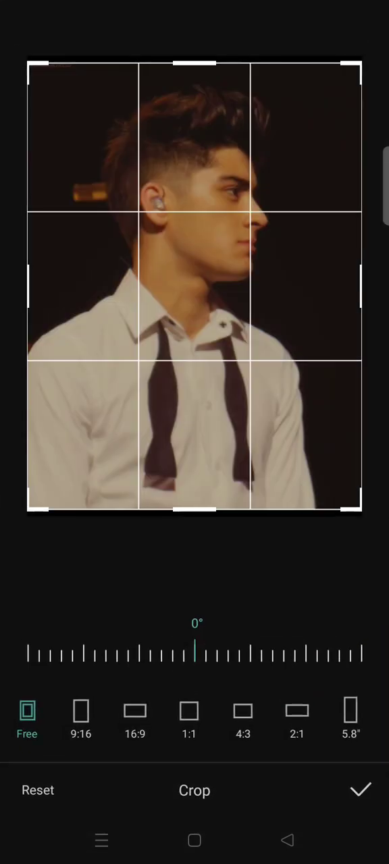
left_click(189, 711)
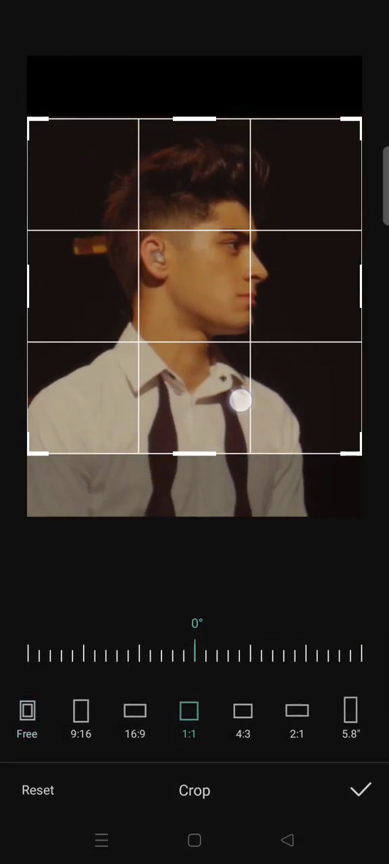
left_click(360, 790)
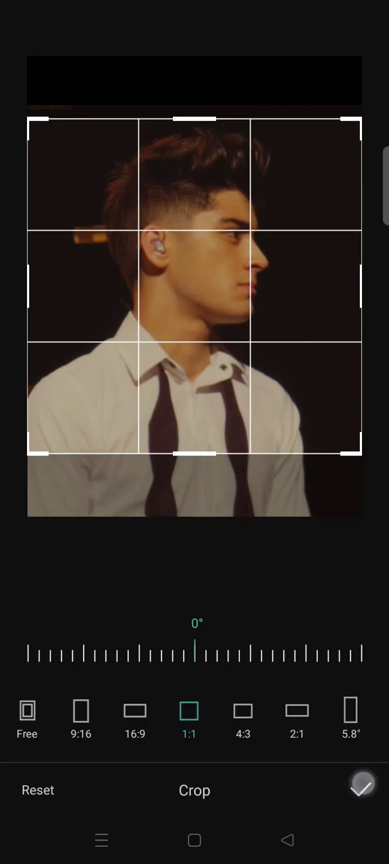
left_click(362, 785)
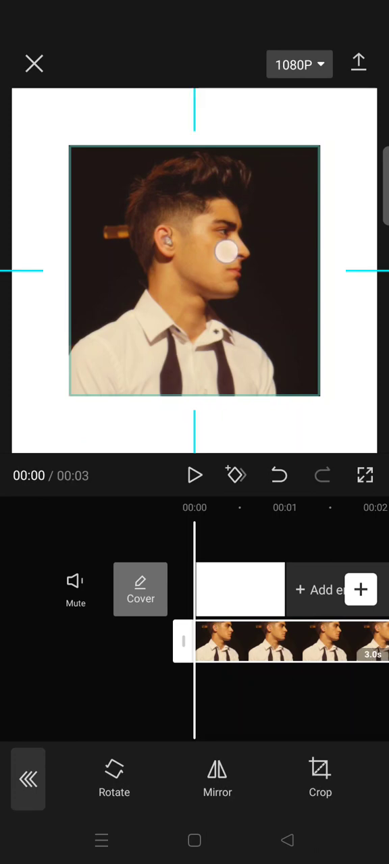
Step: Drag the square photo into a tilted position near the top right, then deselect it
left_click_drag(229, 253, 293, 118)
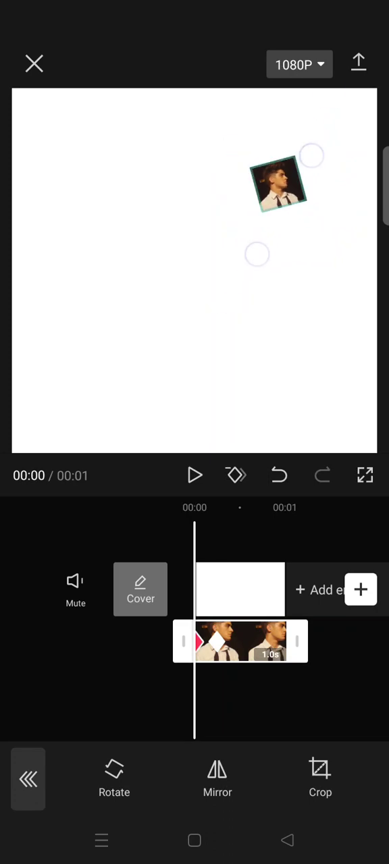
left_click(195, 476)
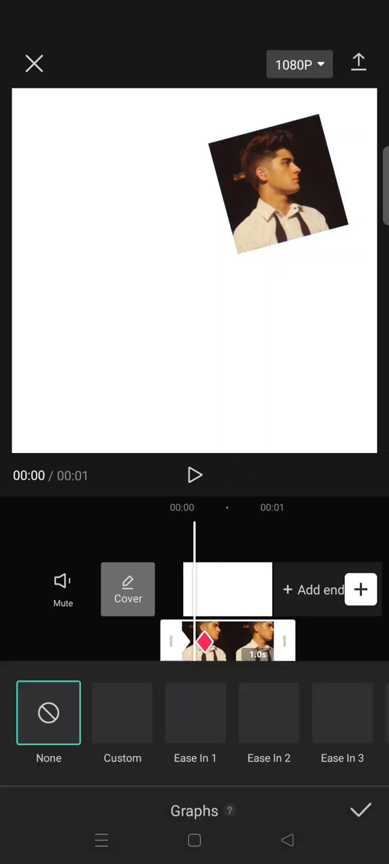
Step: Bend the profile photo's Custom graph into a steep rise that overshoots and levels off
left_click(123, 723)
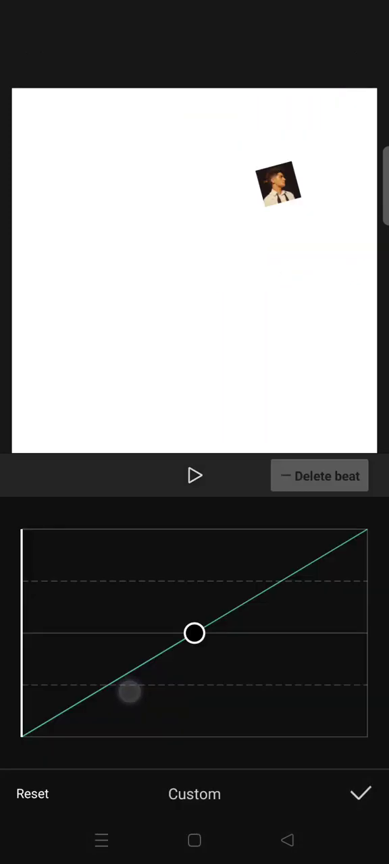
left_click_drag(193, 633, 90, 526)
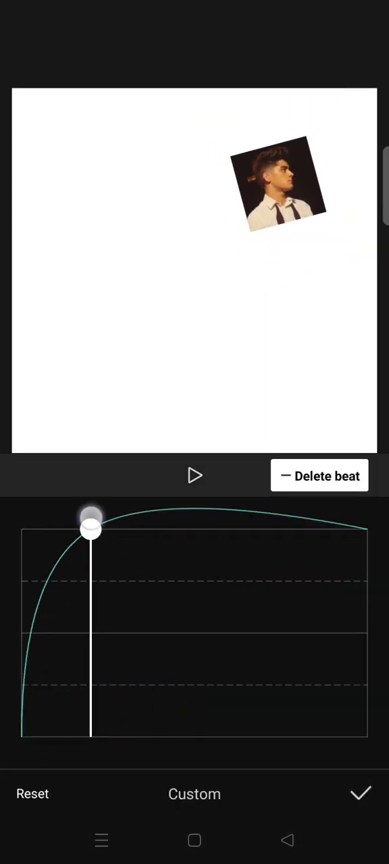
left_click_drag(91, 528, 127, 529)
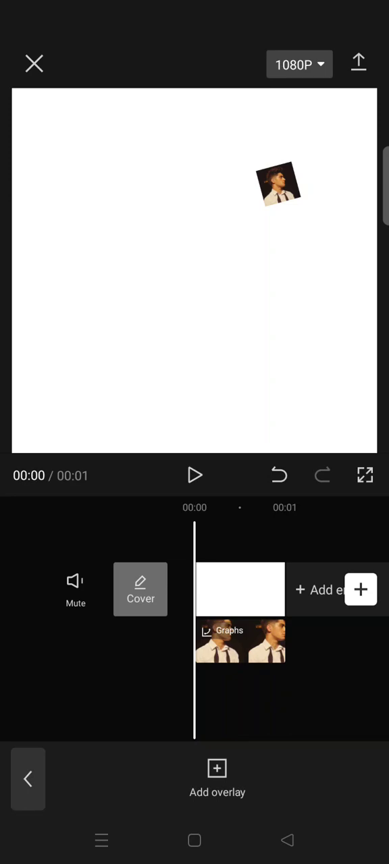
Step: Start a second overlay and scroll the Photos library for the next image
left_click(216, 780)
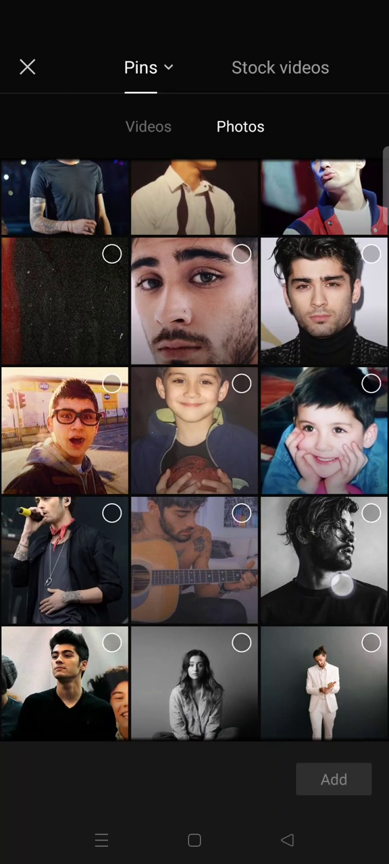
scroll("down", 3)
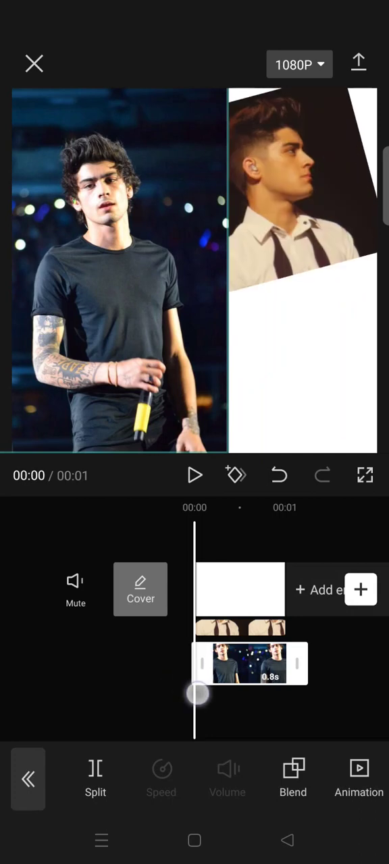
Step: Deselect and then reselect the dark T-shirt photo clip
left_click(194, 475)
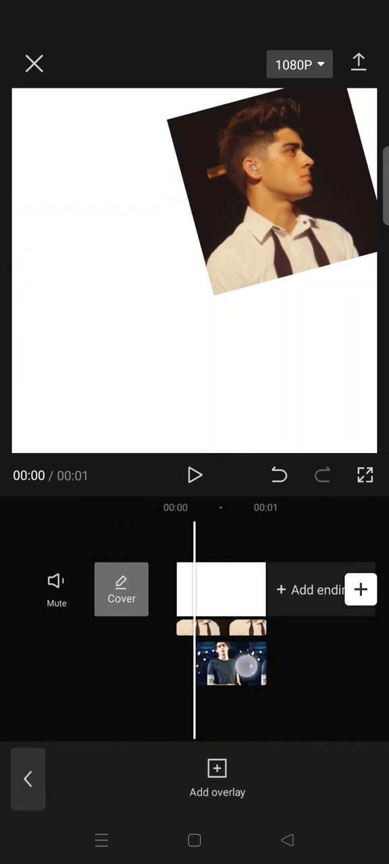
left_click(232, 663)
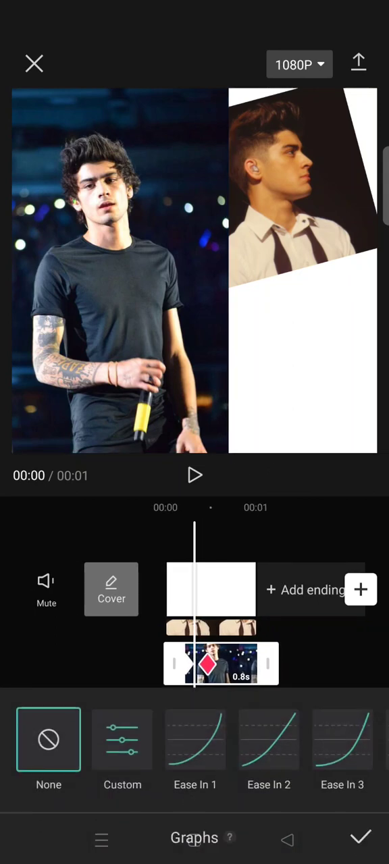
Step: Shape a Custom curve for the T-shirt photo that rises fast then eases off
left_click(122, 750)
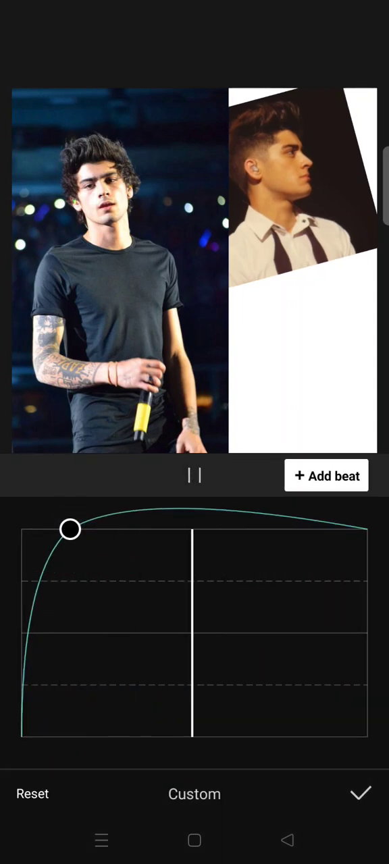
left_click_drag(70, 530, 76, 542)
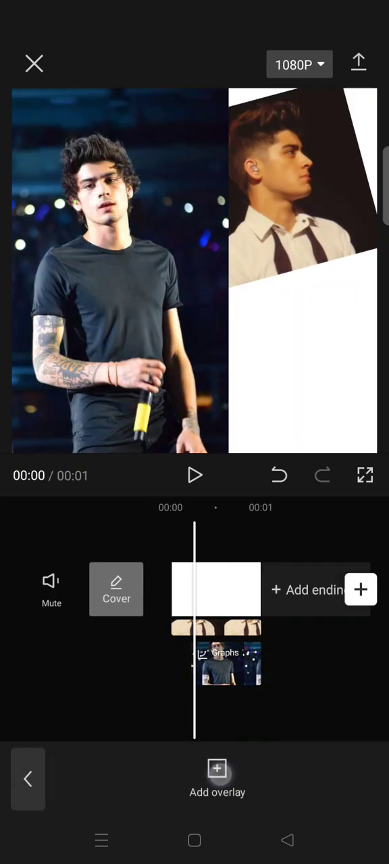
Step: Add the red-jacket photo as a third overlay and select its clip for editing
left_click(217, 777)
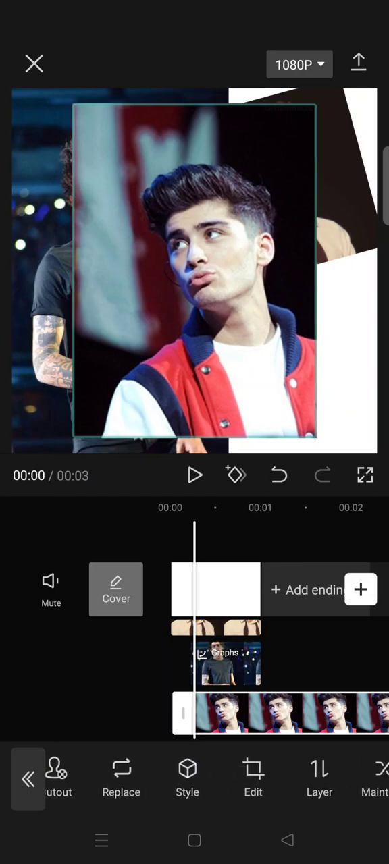
left_click(252, 777)
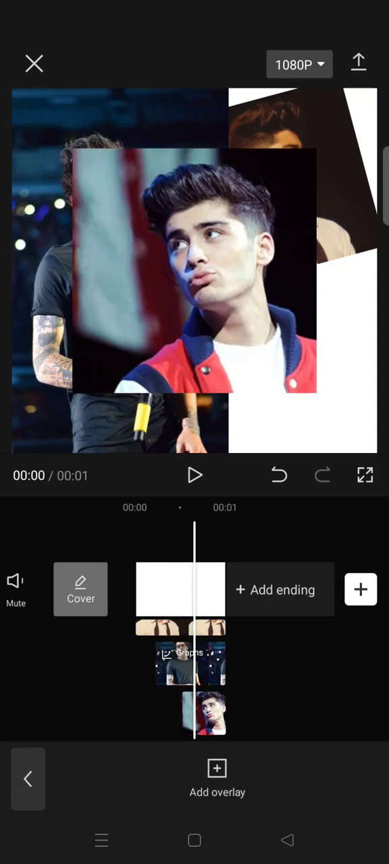
left_click(210, 714)
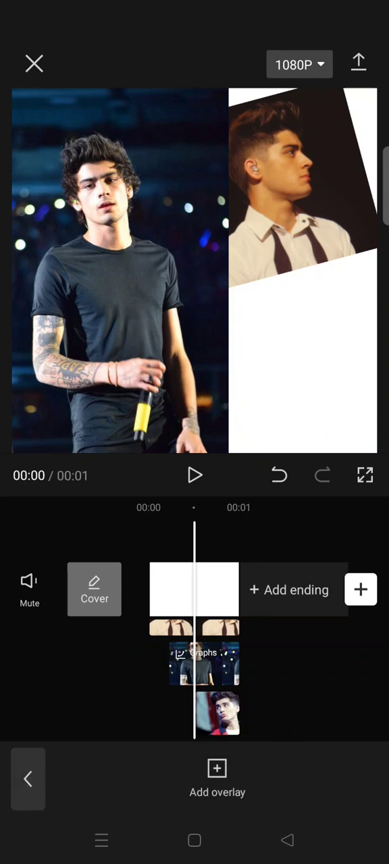
left_click(216, 714)
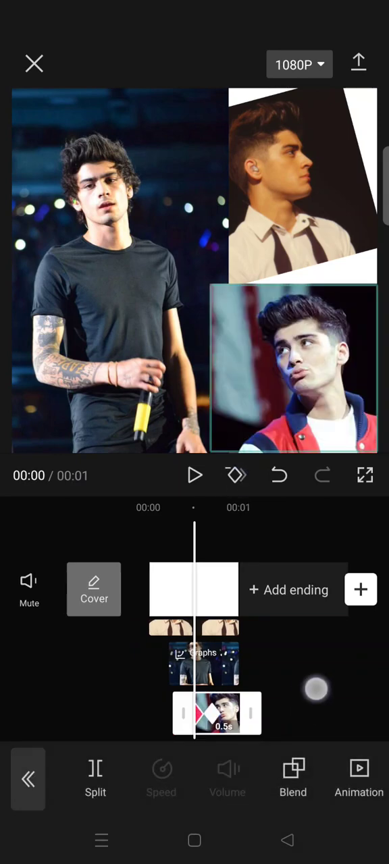
scroll("left", 3)
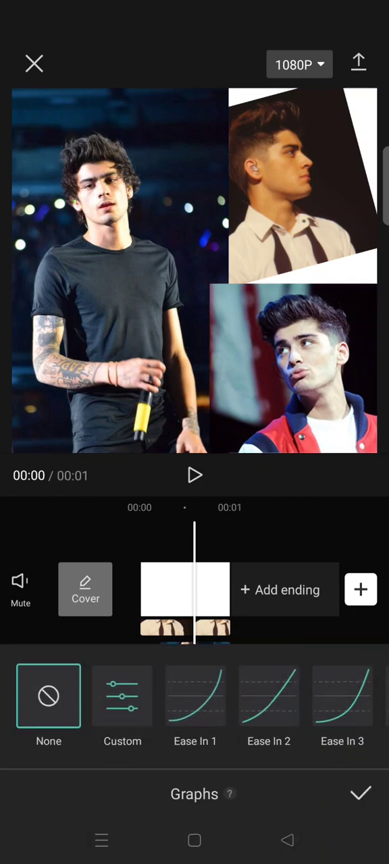
Step: Give the red-jacket photo a steep-rise Custom curve and confirm it
left_click(123, 696)
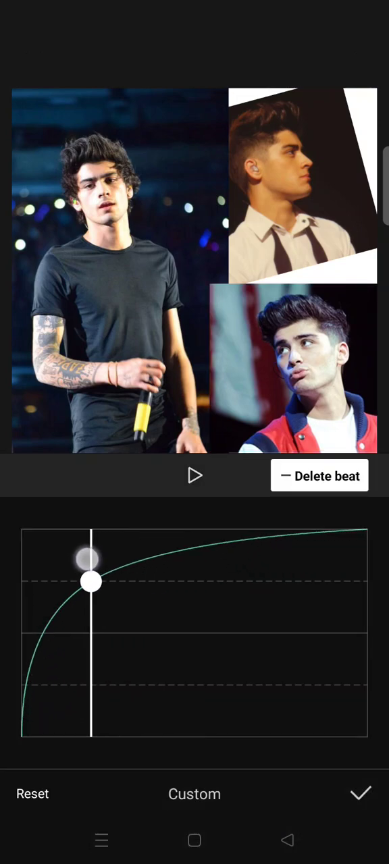
left_click_drag(91, 582, 81, 542)
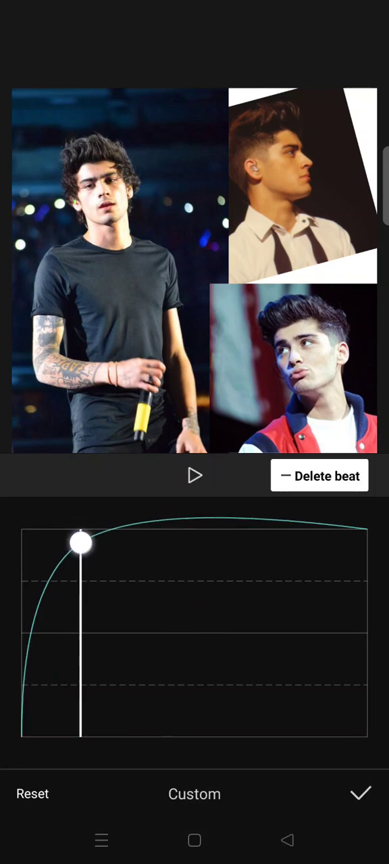
left_click(360, 794)
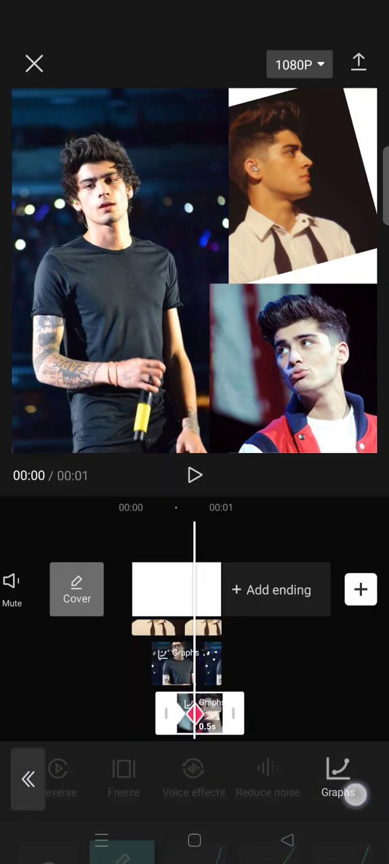
left_click(338, 780)
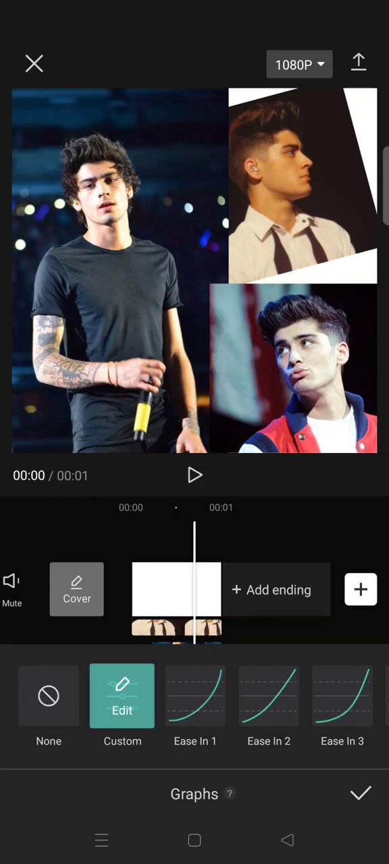
left_click(360, 794)
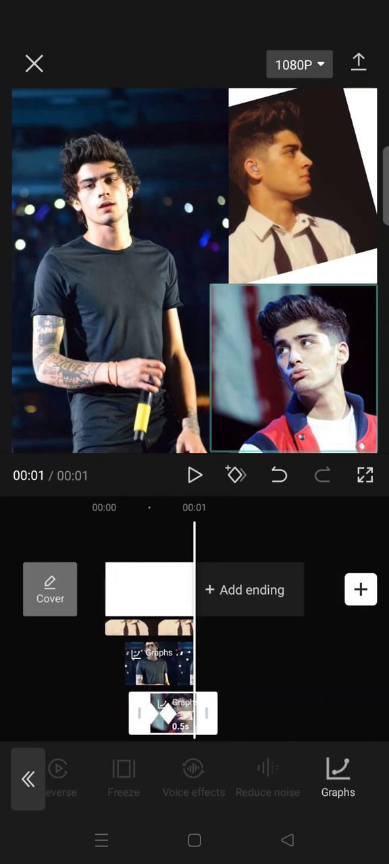